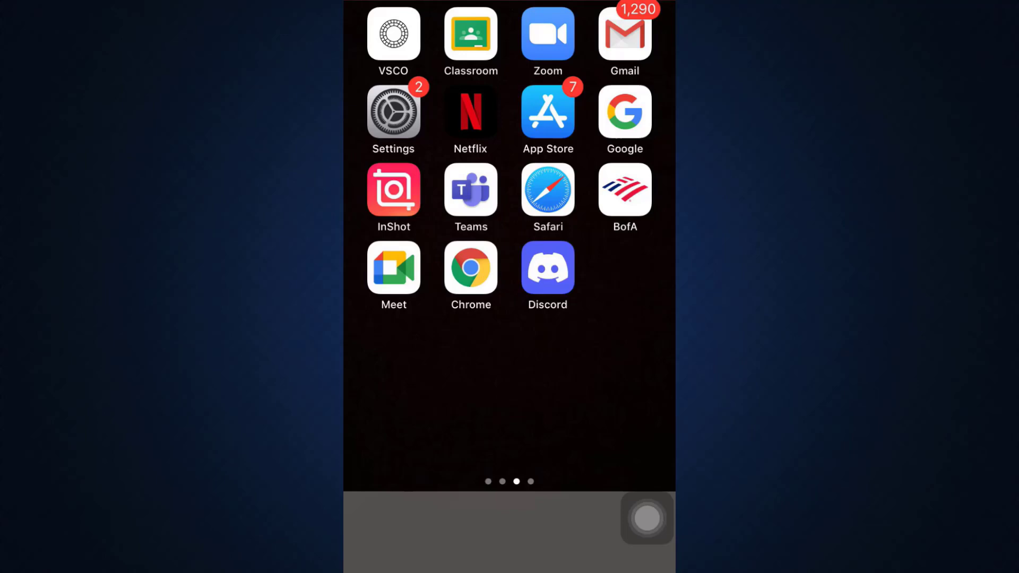
# - Launch Discord from the iPhone home screen to begin registration
pyautogui.click(547, 266)
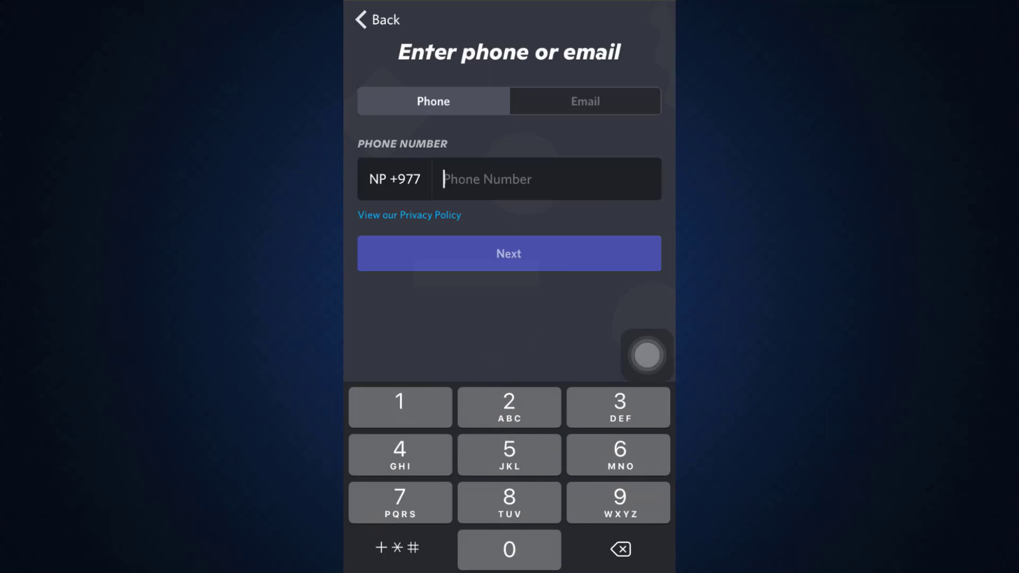
# - Switch to email sign-up, enter the email beginning 'darshanachand', and submit it
pyautogui.click(584, 101)
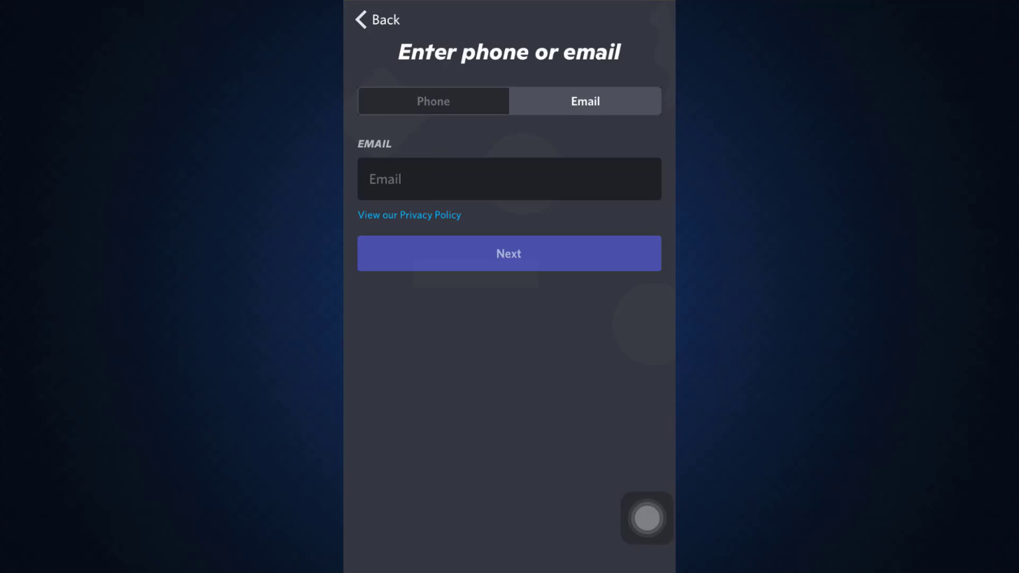
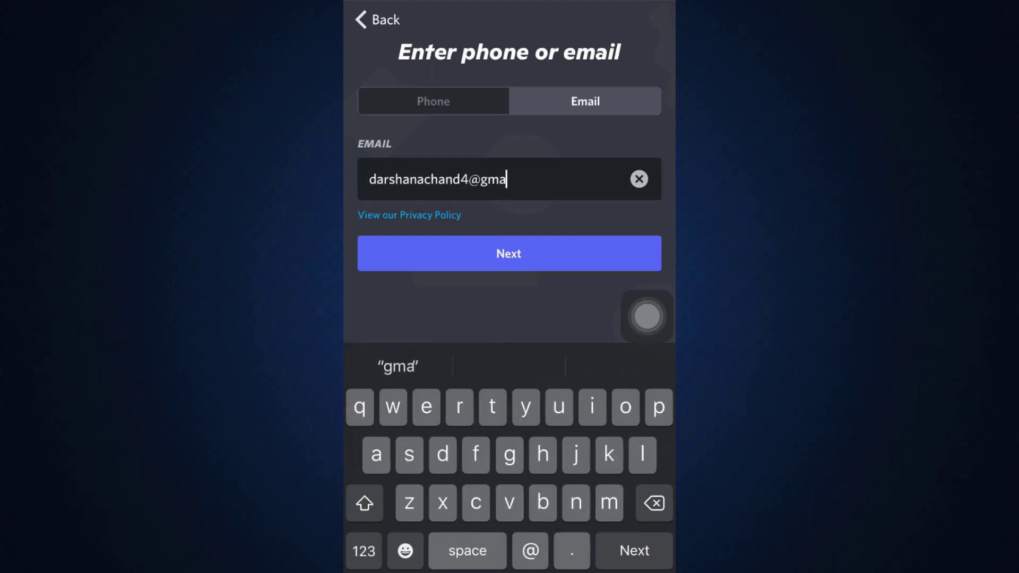
pyautogui.click(509, 254)
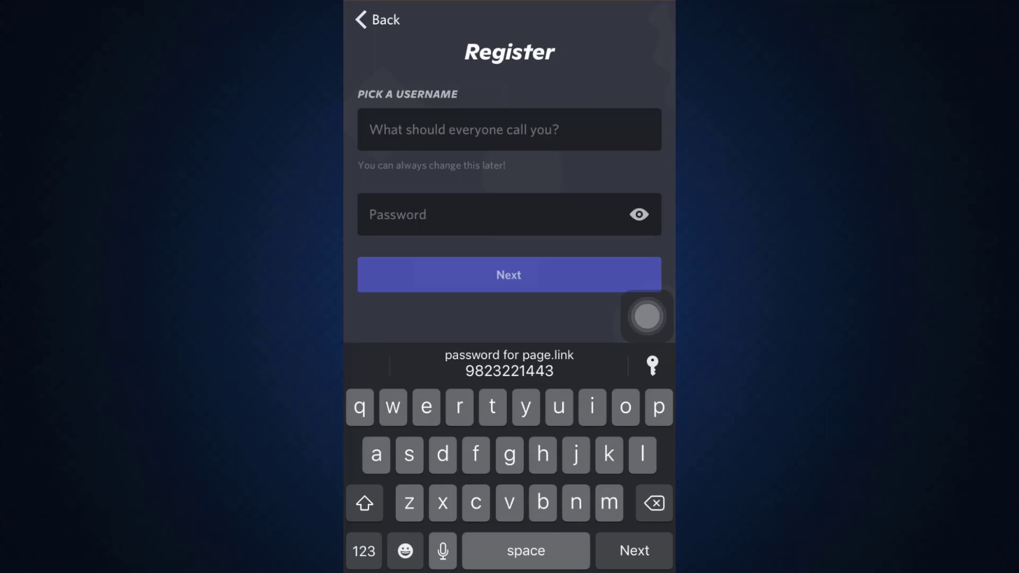
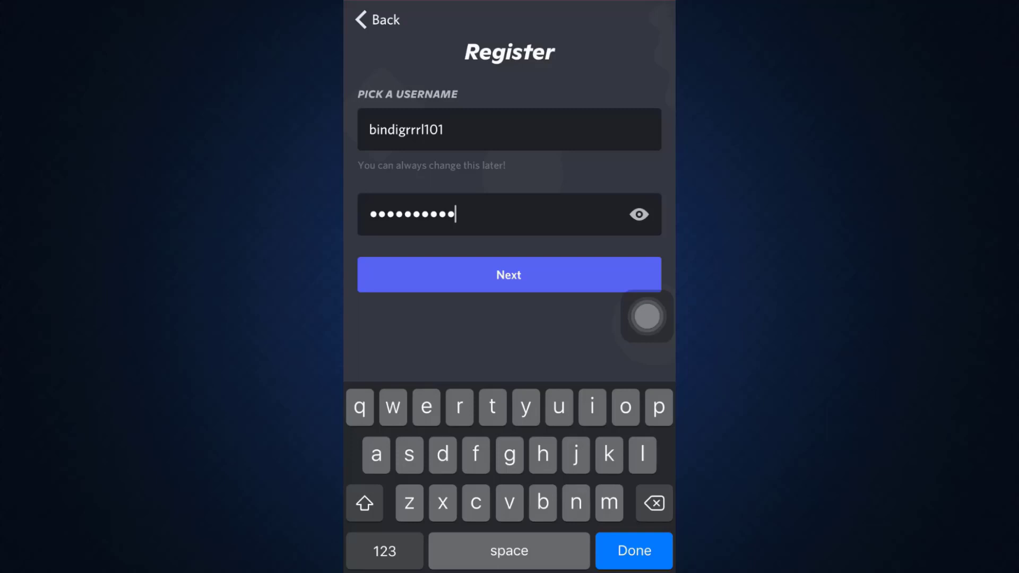
# - Fill in the Register form's username and password fields and submit them
pyautogui.click(509, 274)
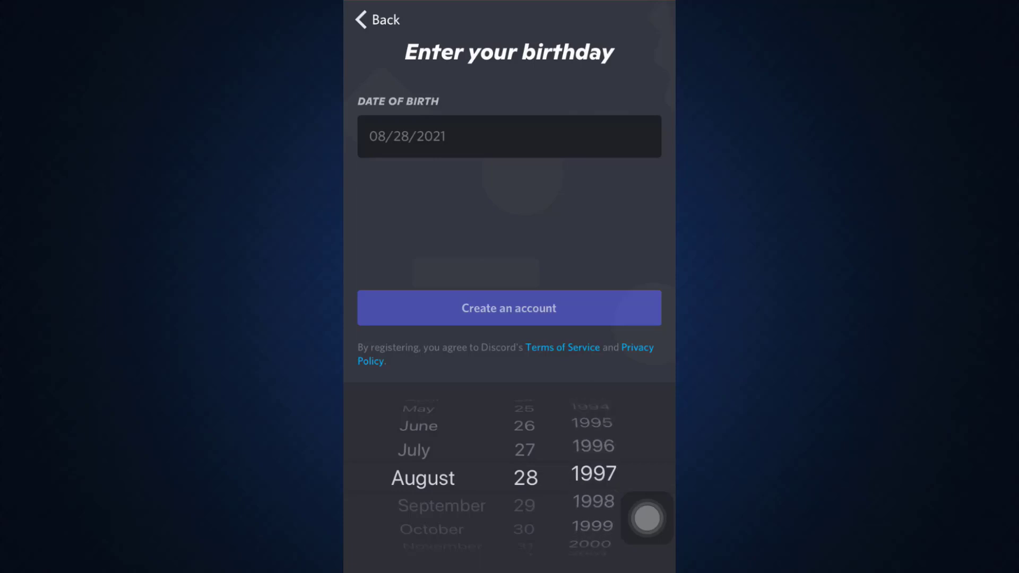
pyautogui.click(509, 307)
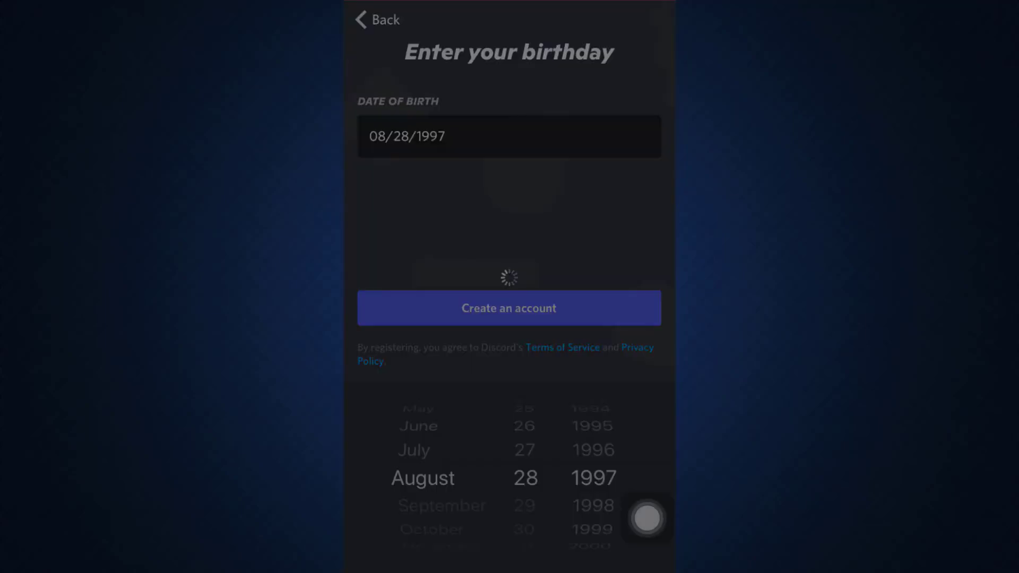
pyautogui.click(509, 307)
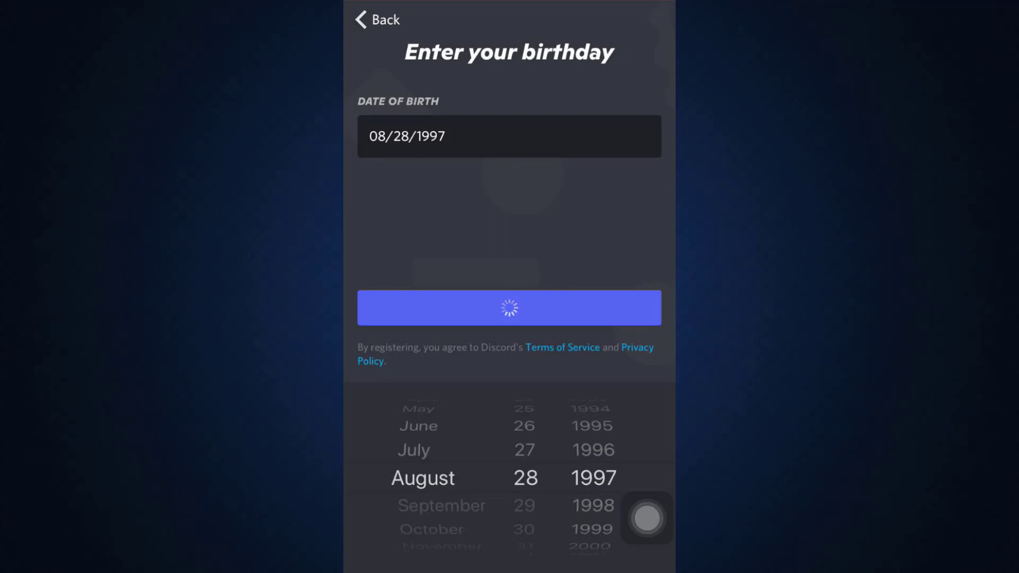
pyautogui.click(509, 307)
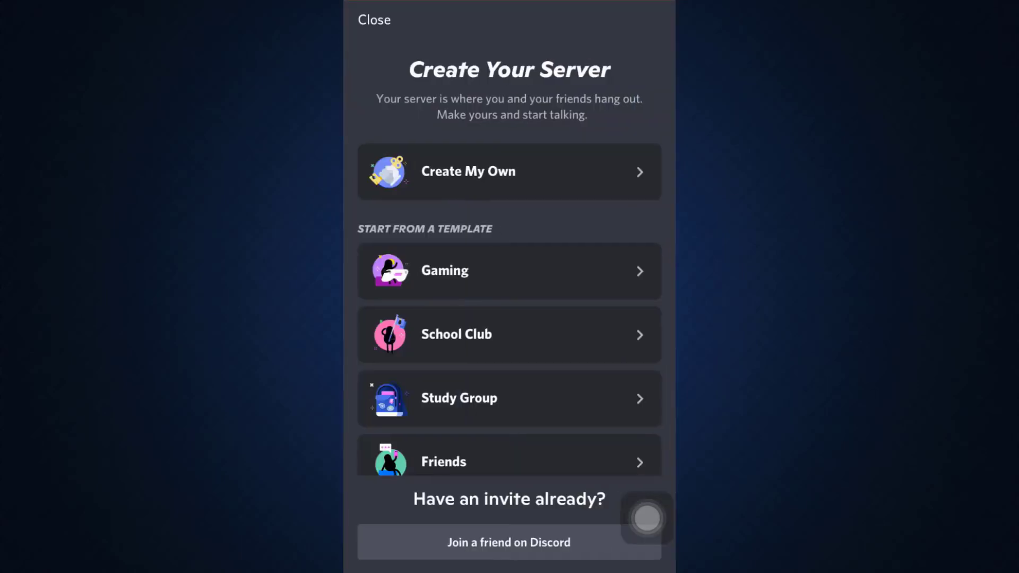
# - Close the Create Your Server sheet and open the new account's profile settings
pyautogui.scroll(-3)
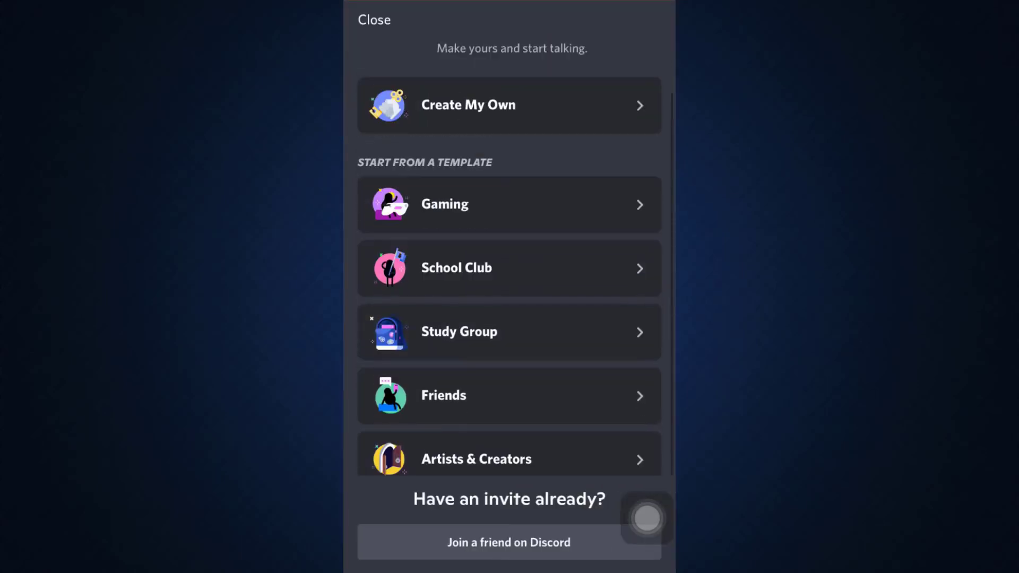
pyautogui.scroll(3)
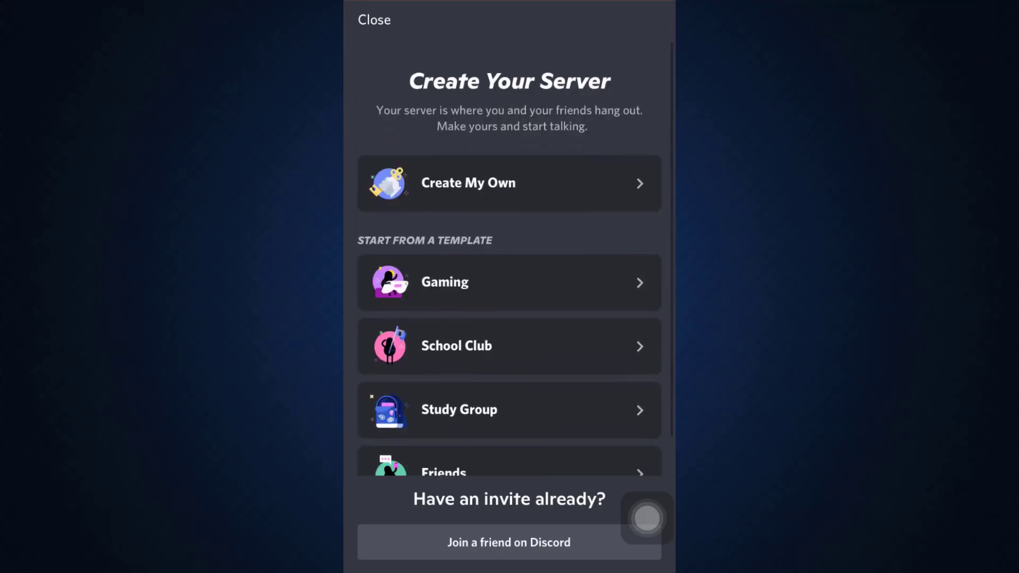
pyautogui.scroll(3)
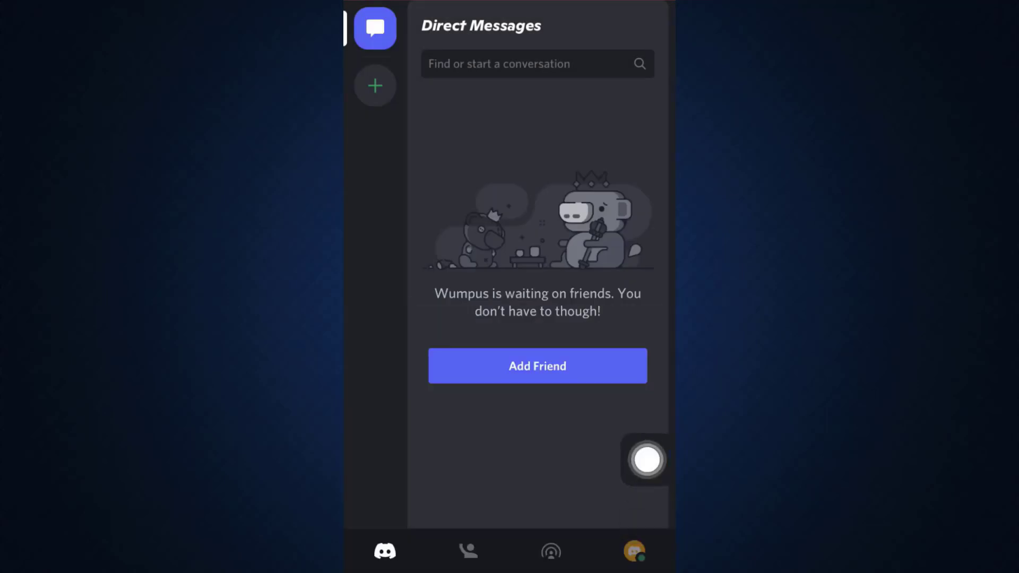
pyautogui.click(634, 551)
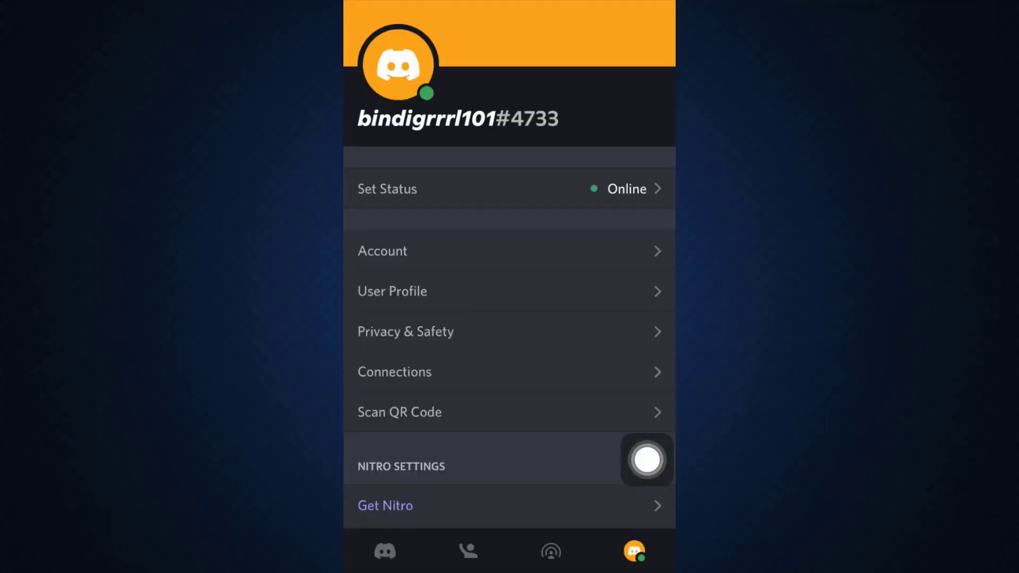